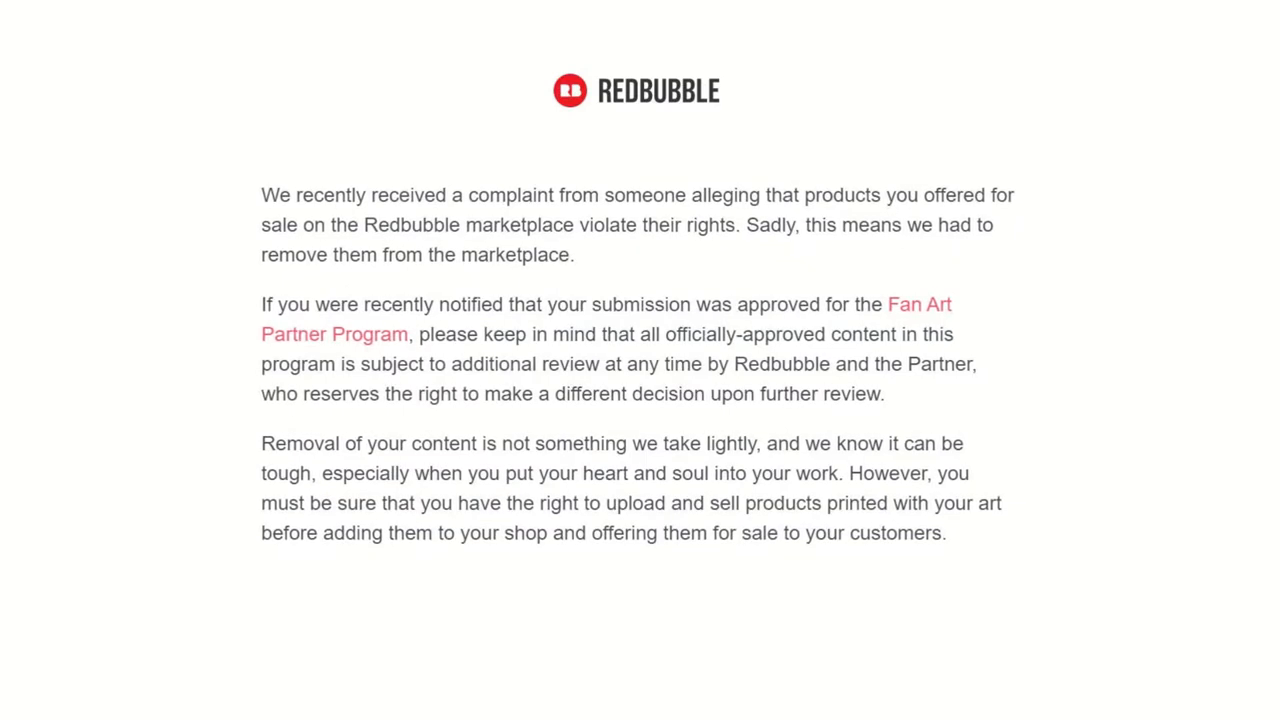
Step: Show the pink recoloured T. rex emblem layer and hide the yellow and orange version
scroll(down, 3)
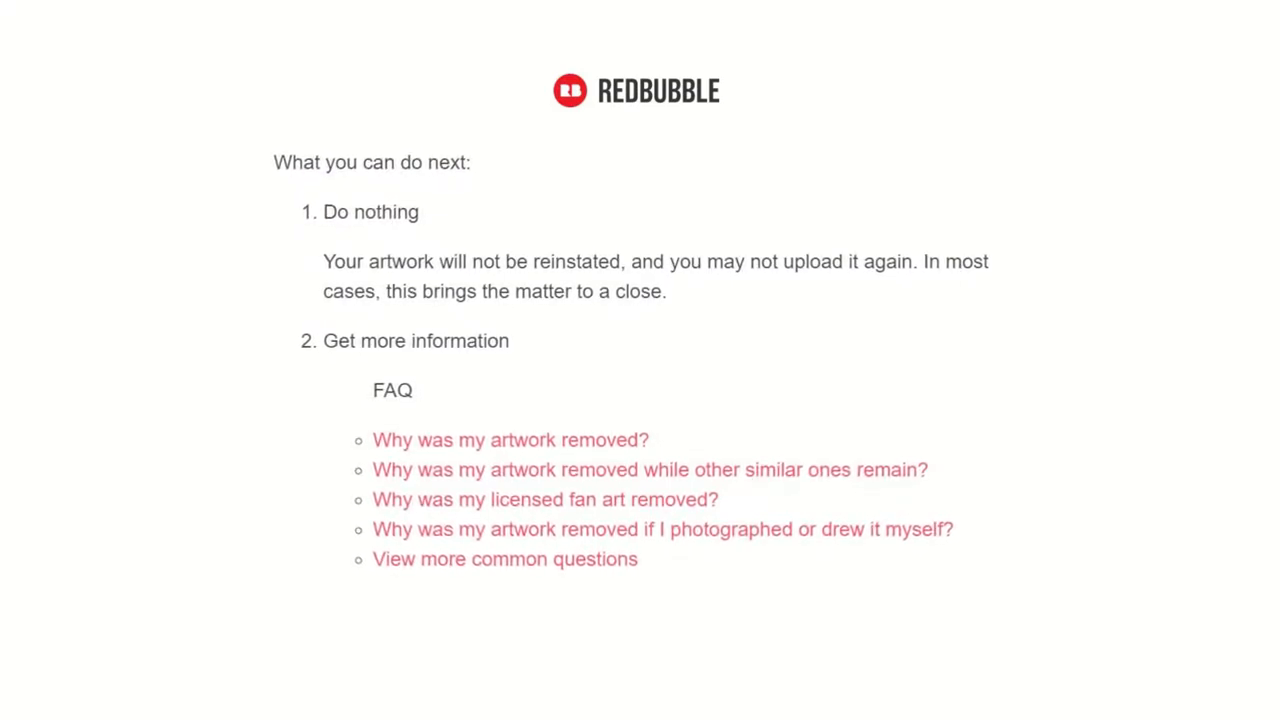
scroll(down, 3)
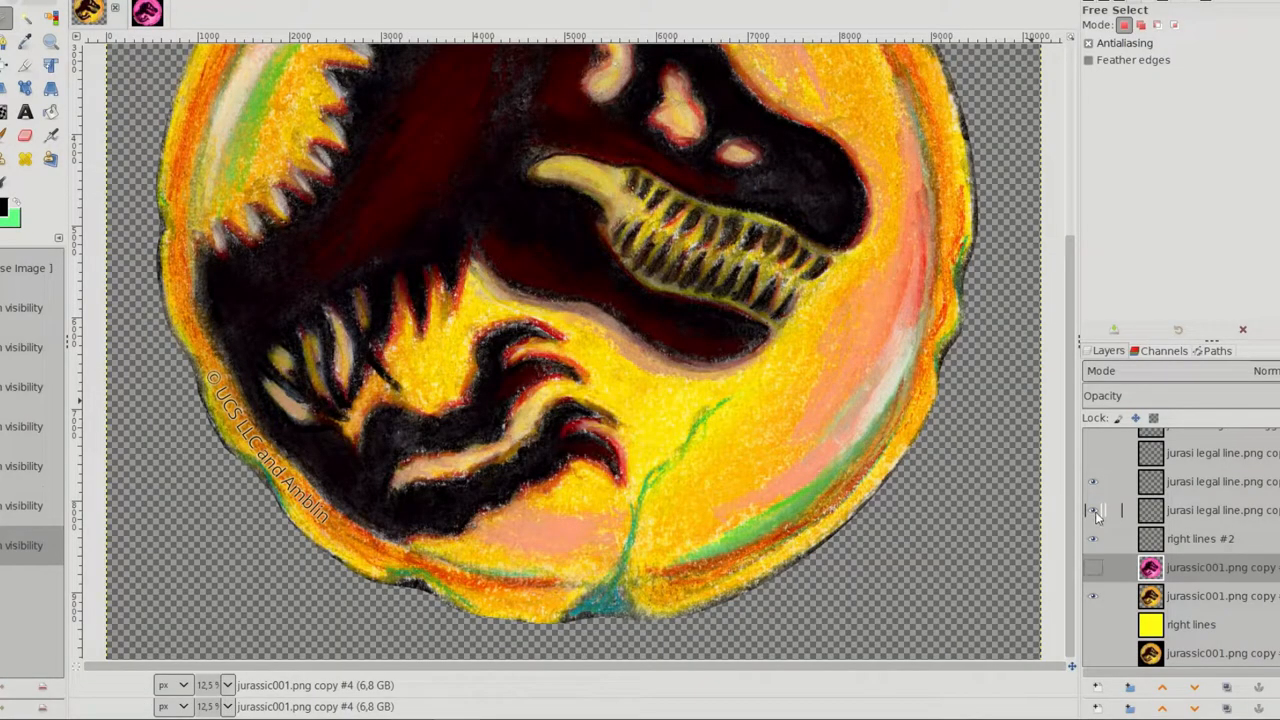
click(1088, 510)
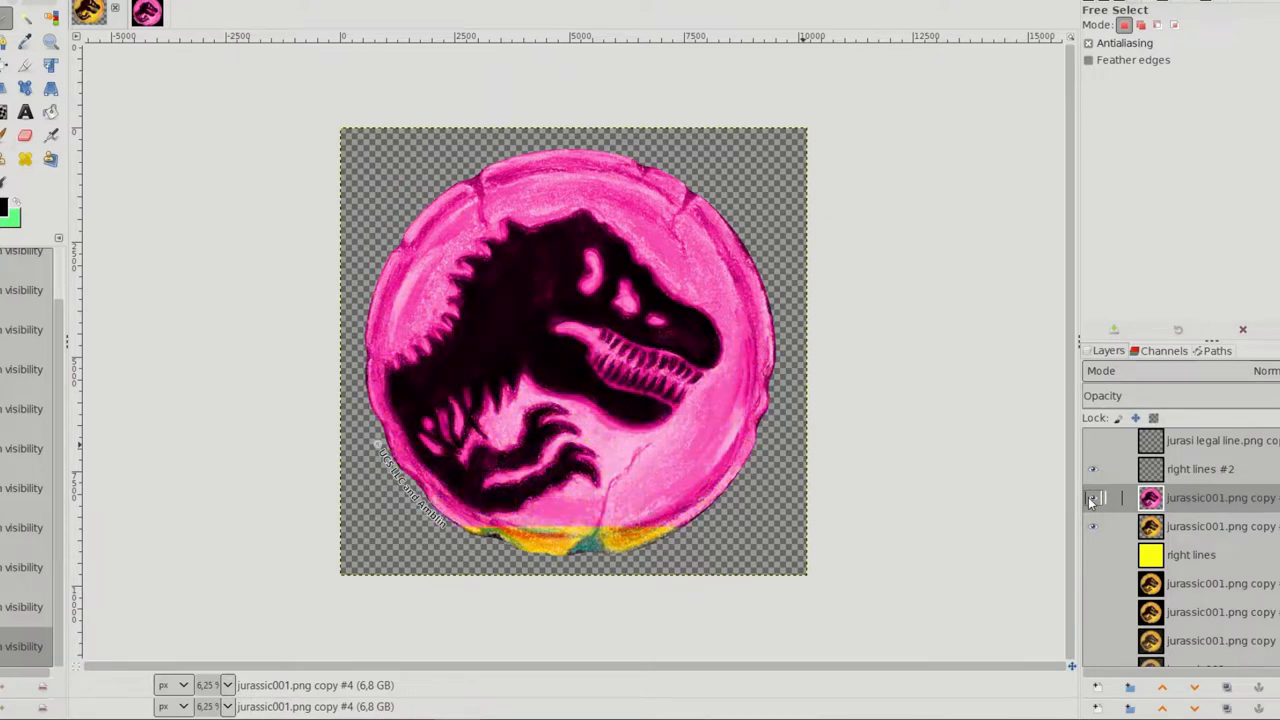
click(1092, 498)
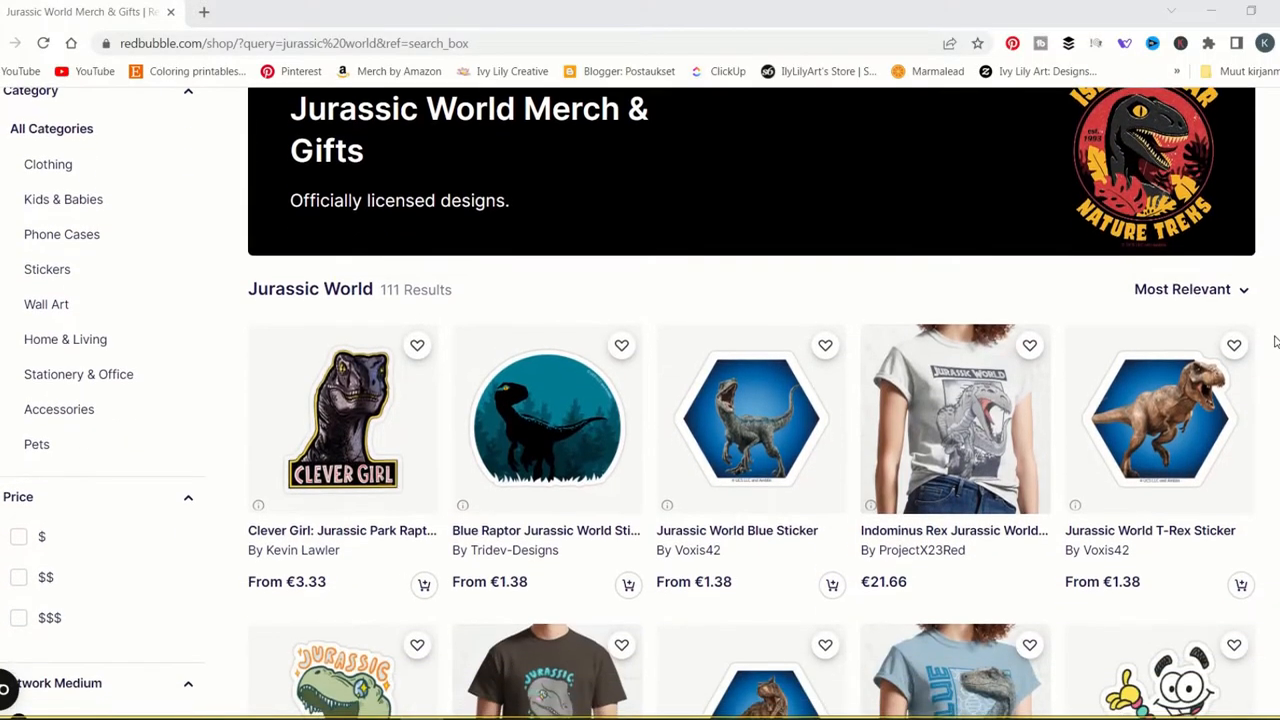
scroll(down, 3)
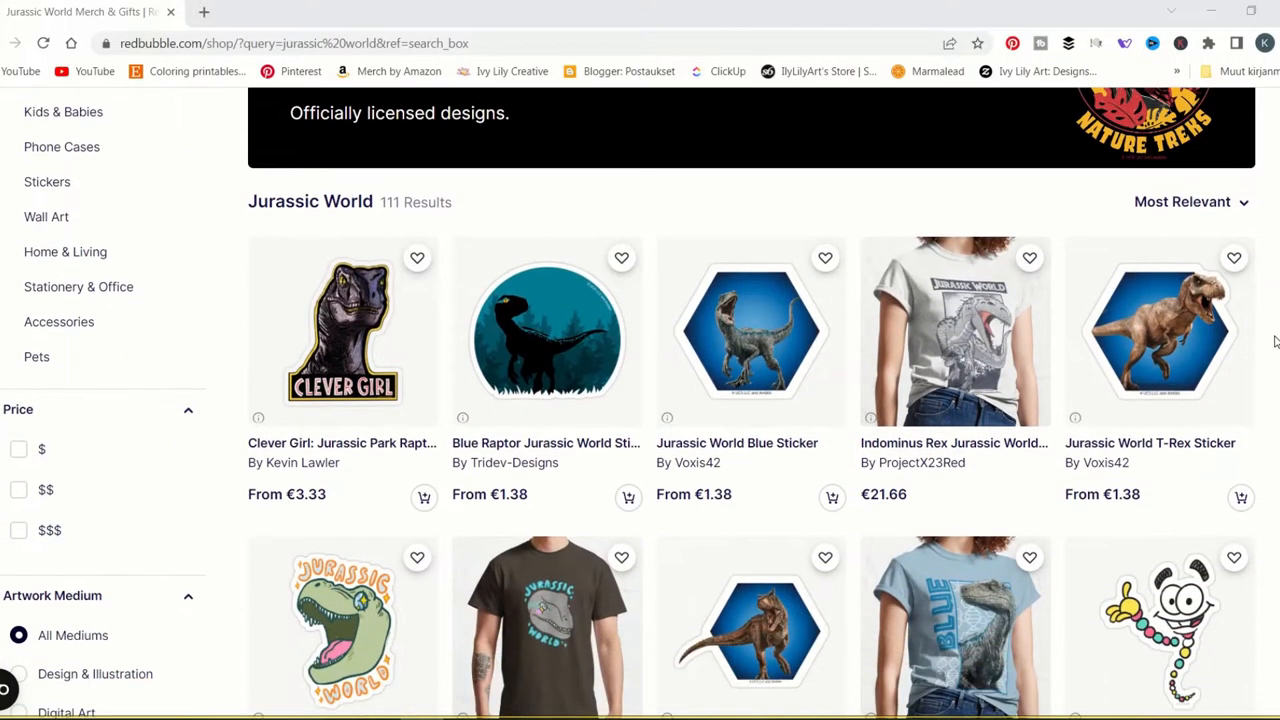
scroll(down, 3)
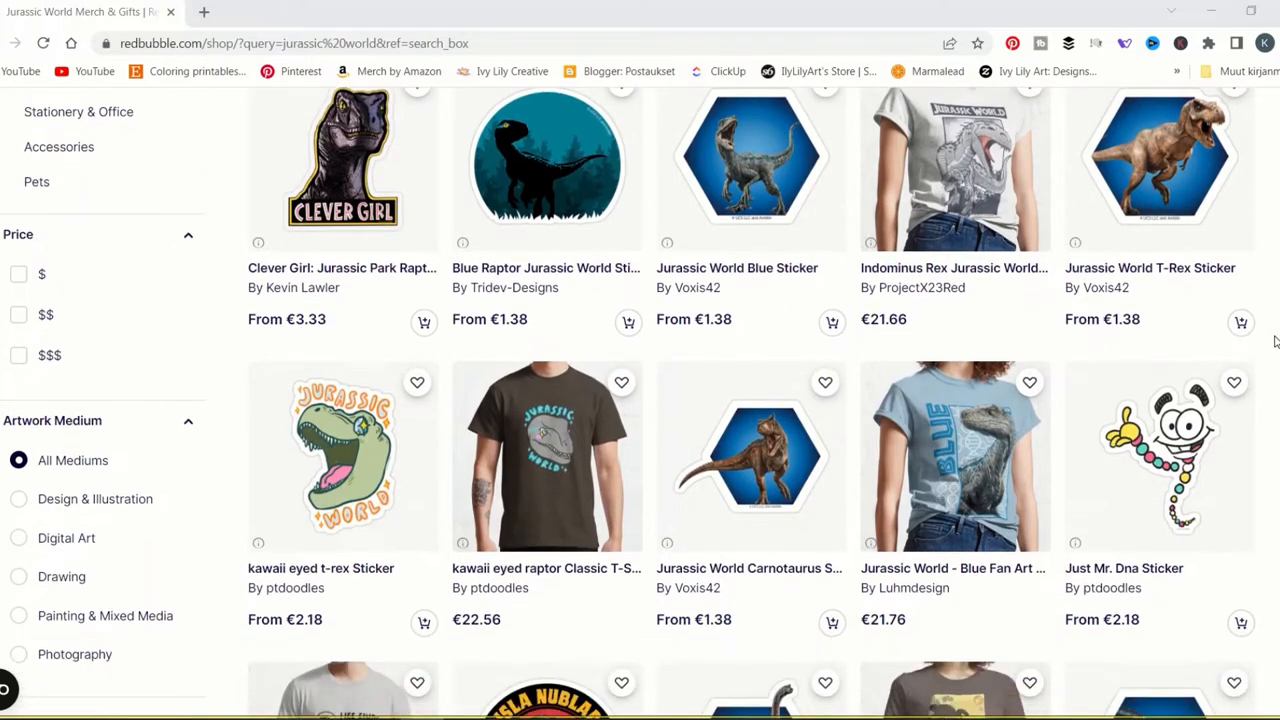
scroll(down, 3)
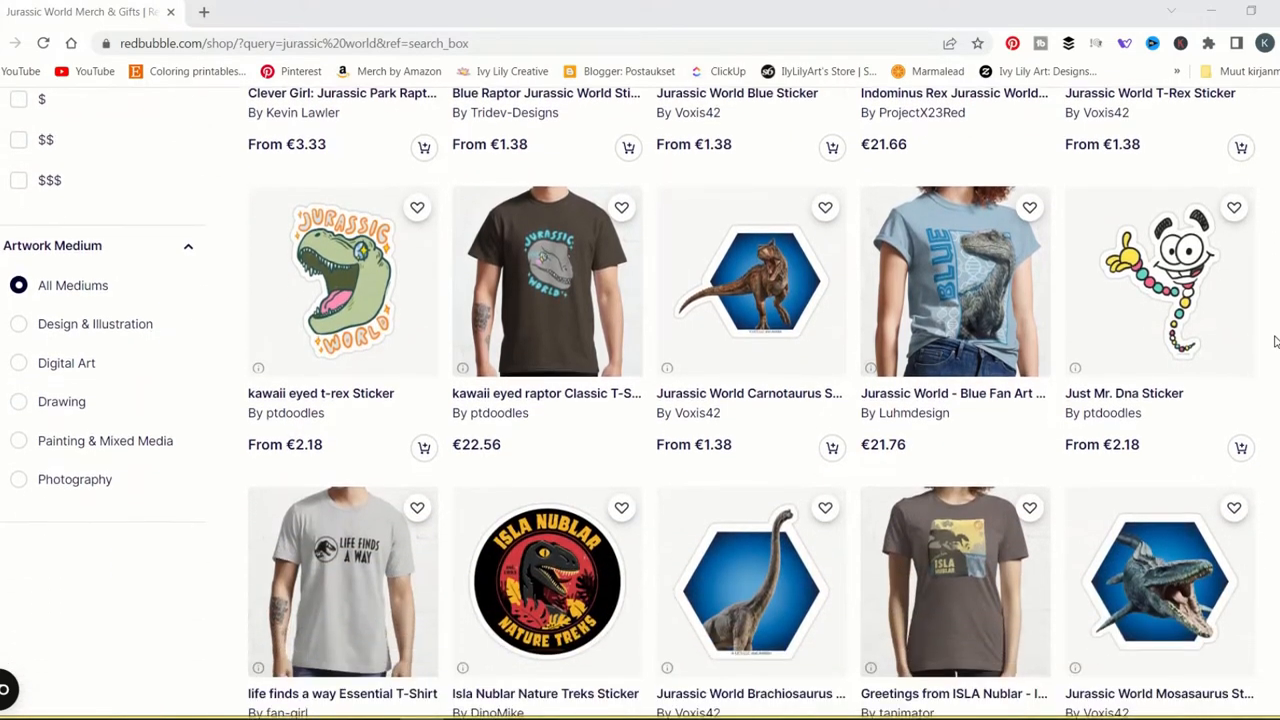
scroll(down, 3)
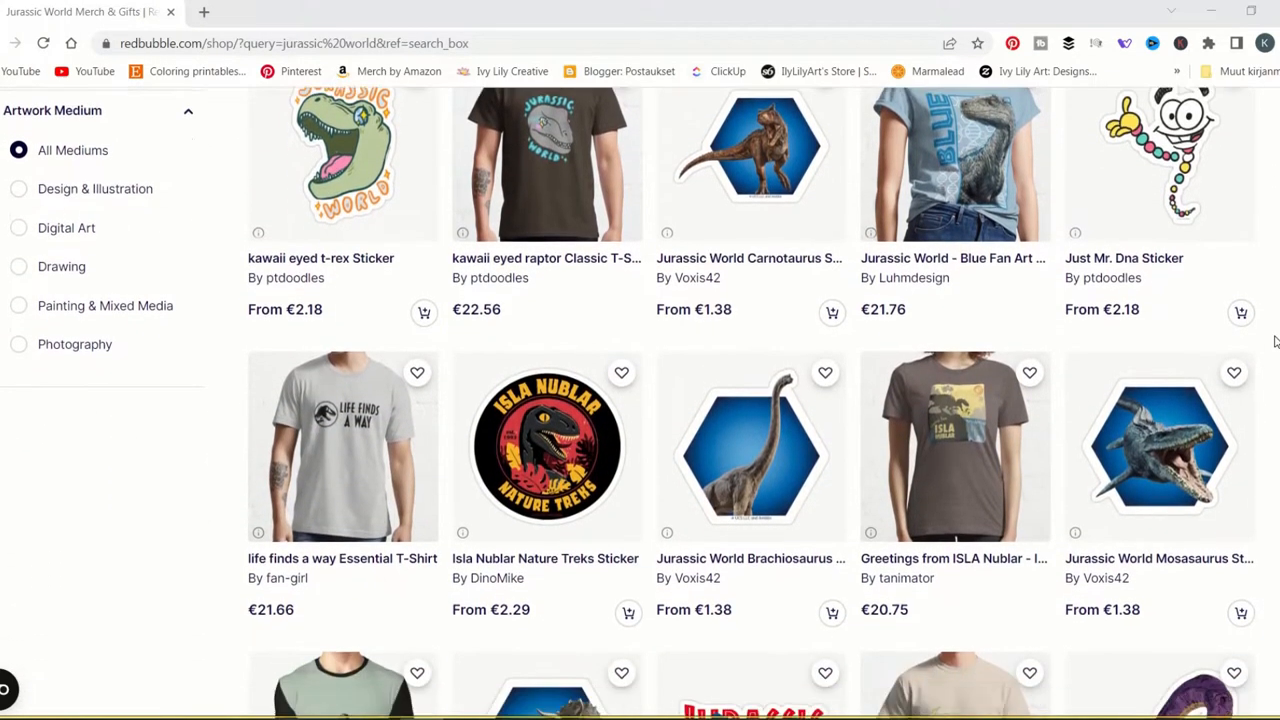
scroll(down, 3)
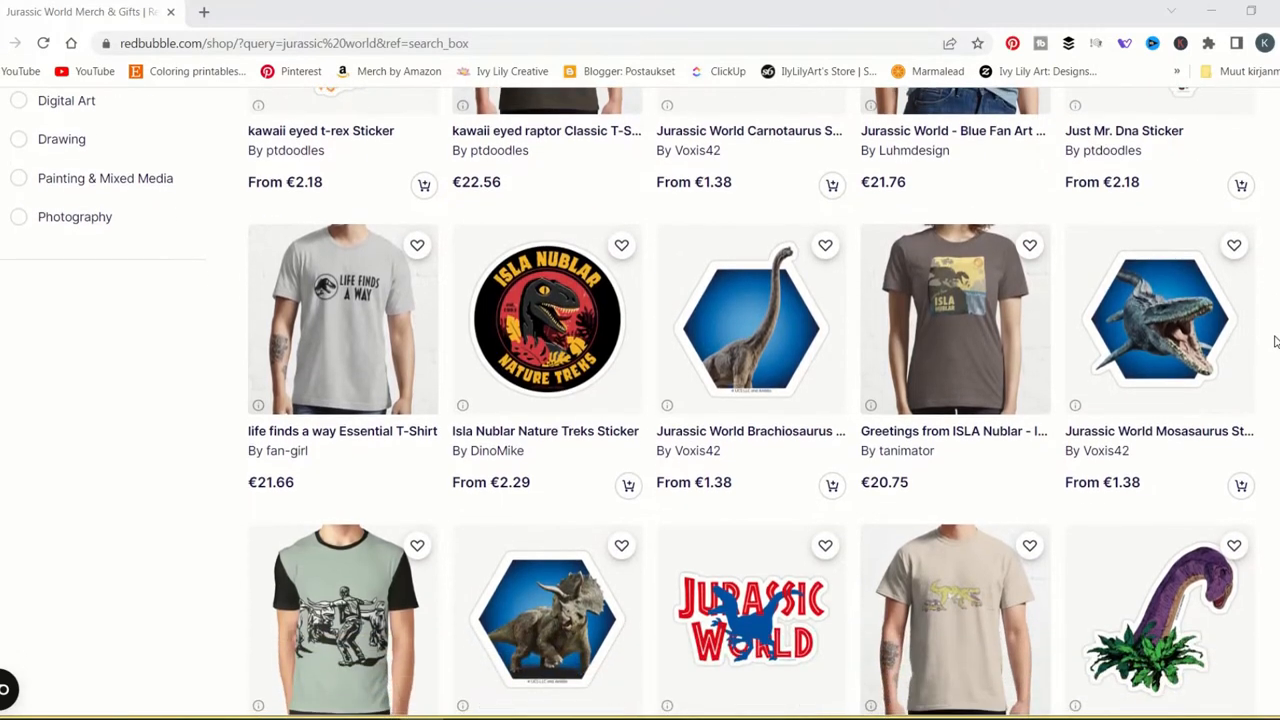
scroll(down, 3)
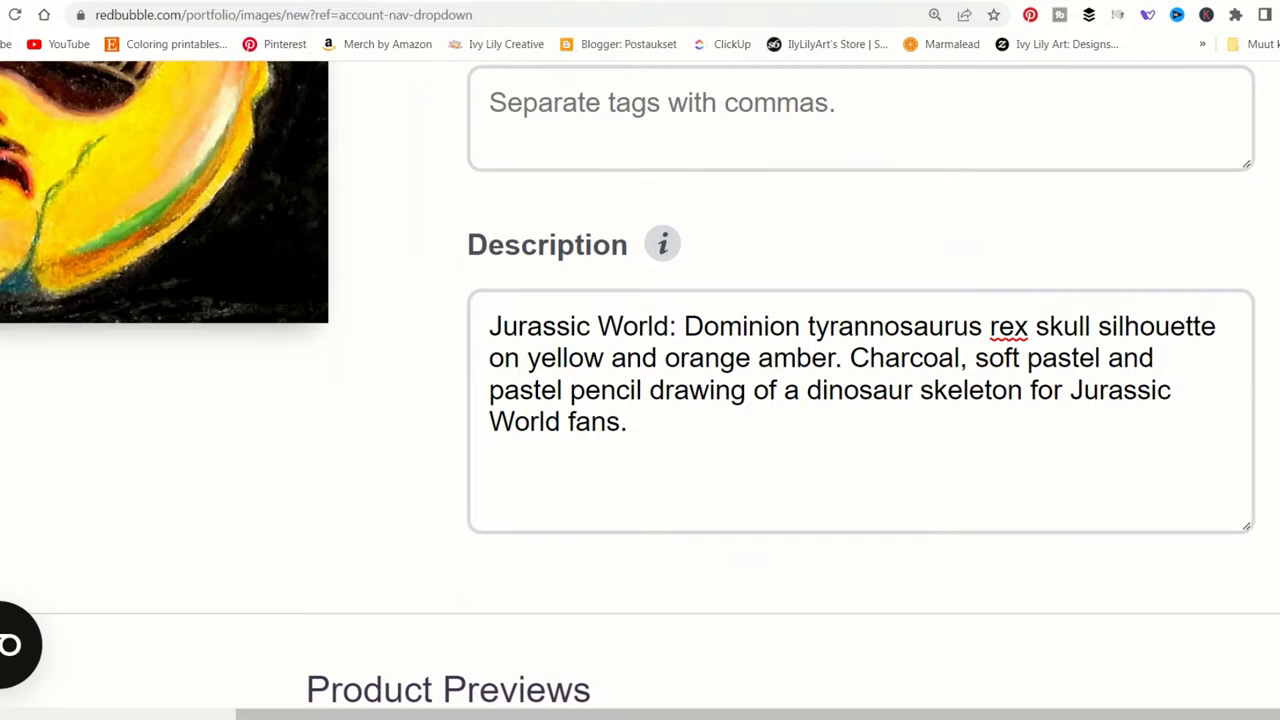
Step: Delete the word 'Dominion' from the description, then scroll the fan art guidelines to the approved titles
double_click(736, 326)
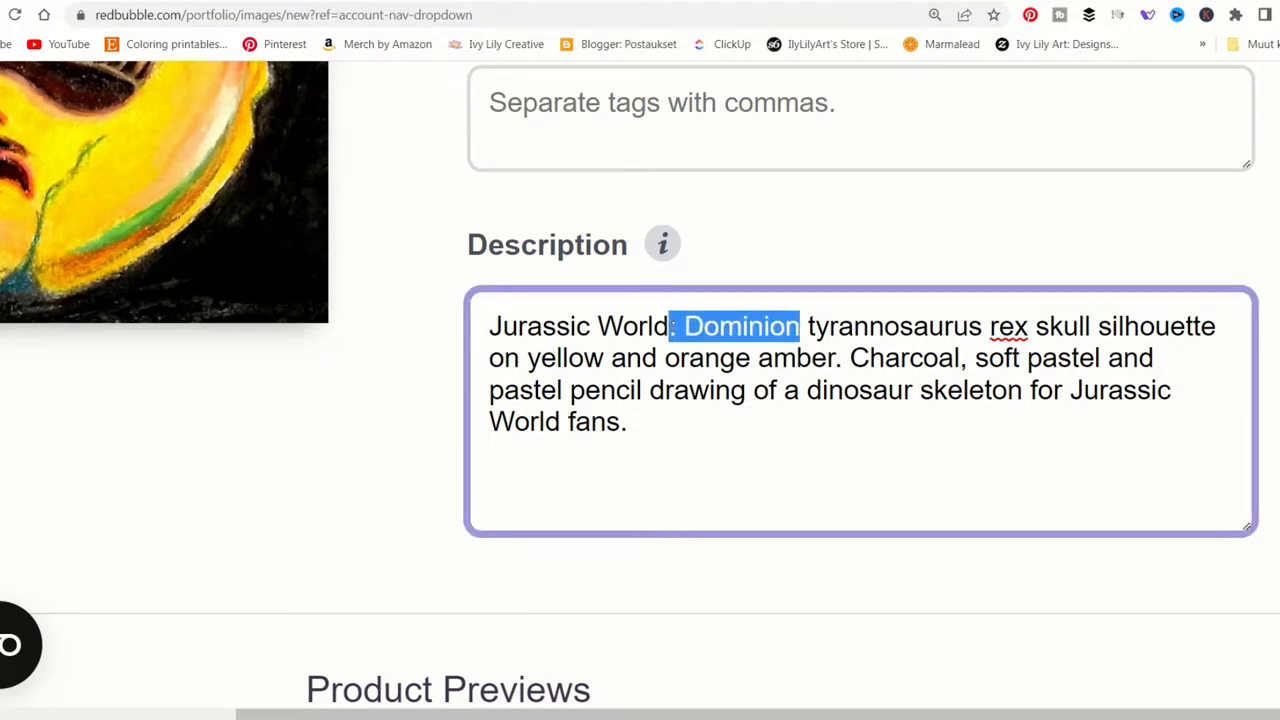
key(Delete)
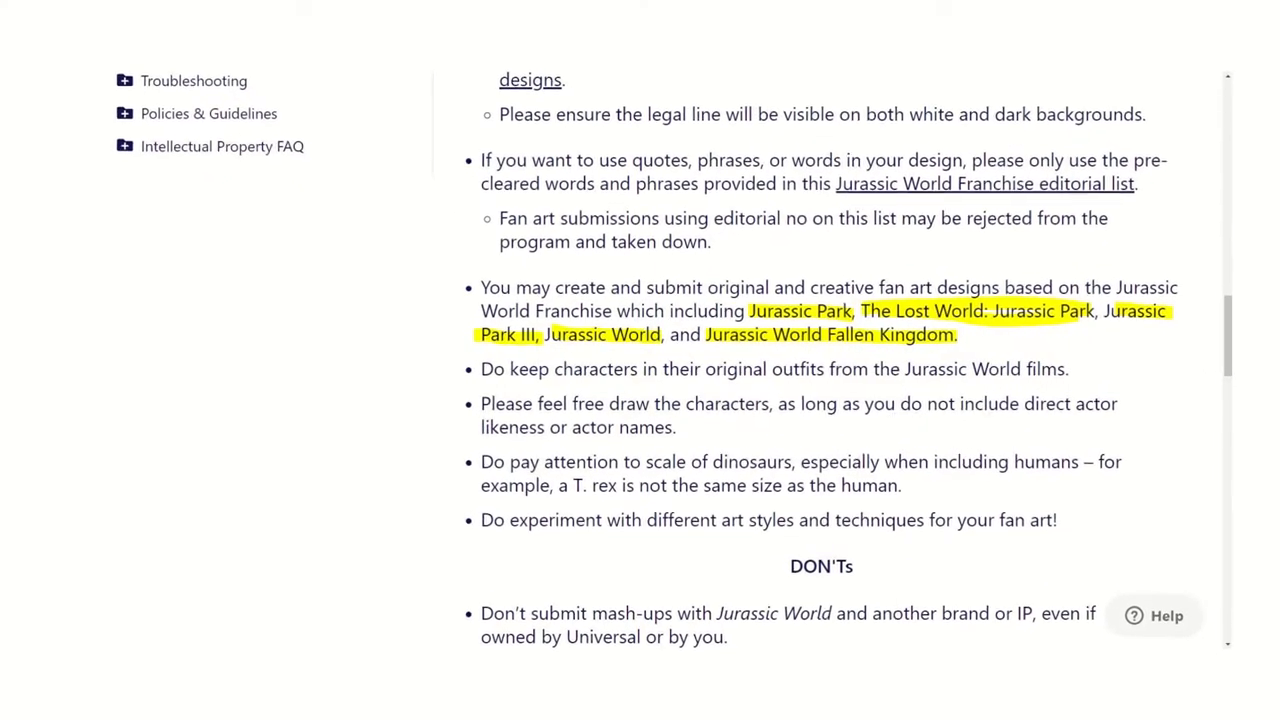
scroll(down, 3)
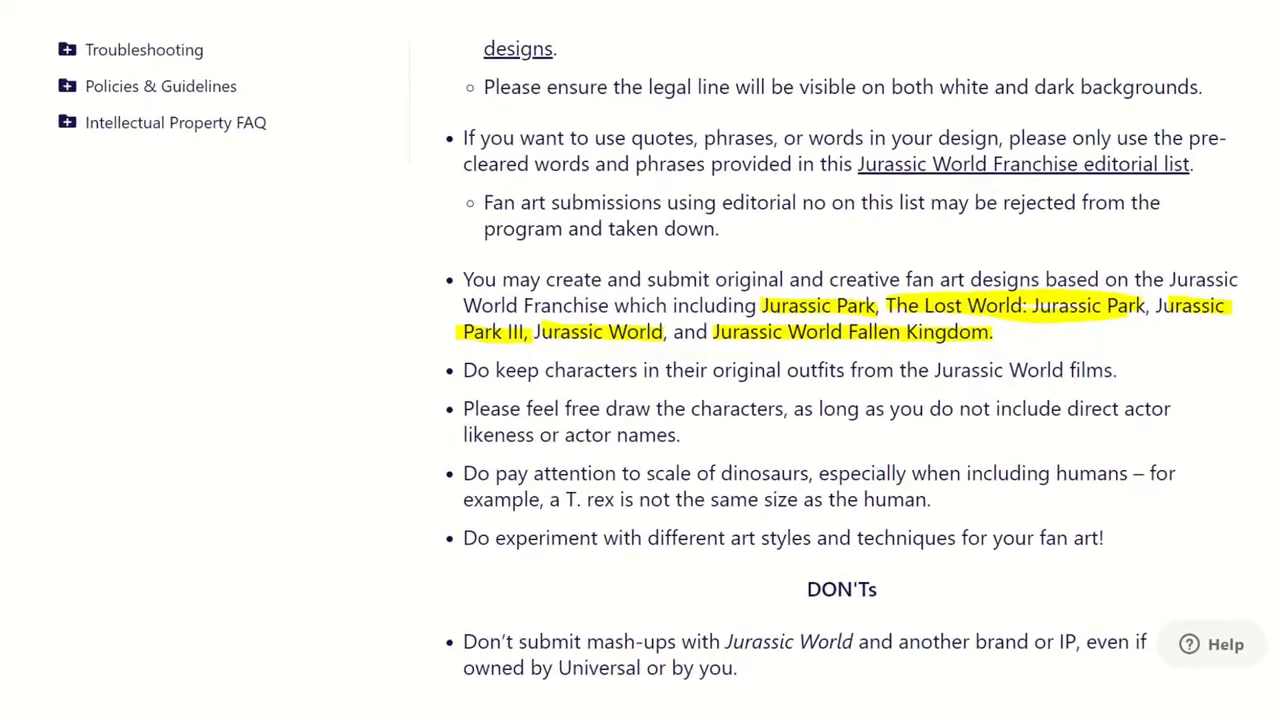